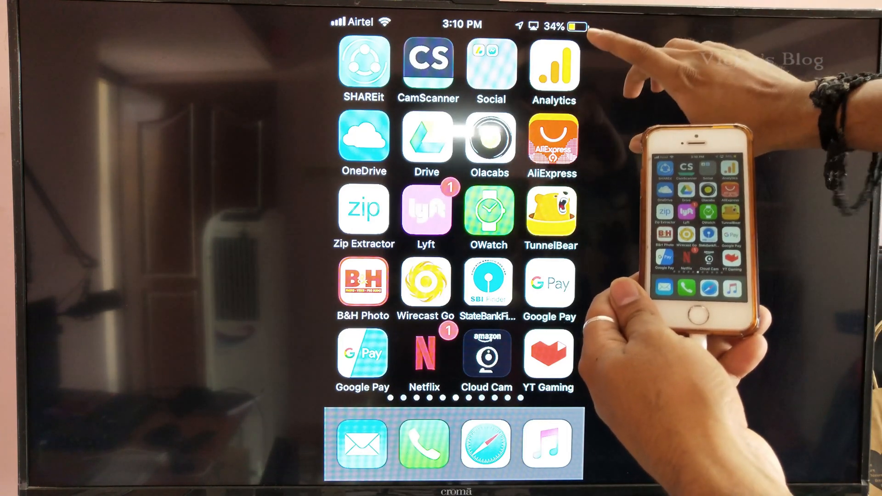
Pull down Spotlight Search on the Home Screen and search for 'setti'.
{"action": "scroll", "scroll_direction": "left", "scroll_amount": 3}
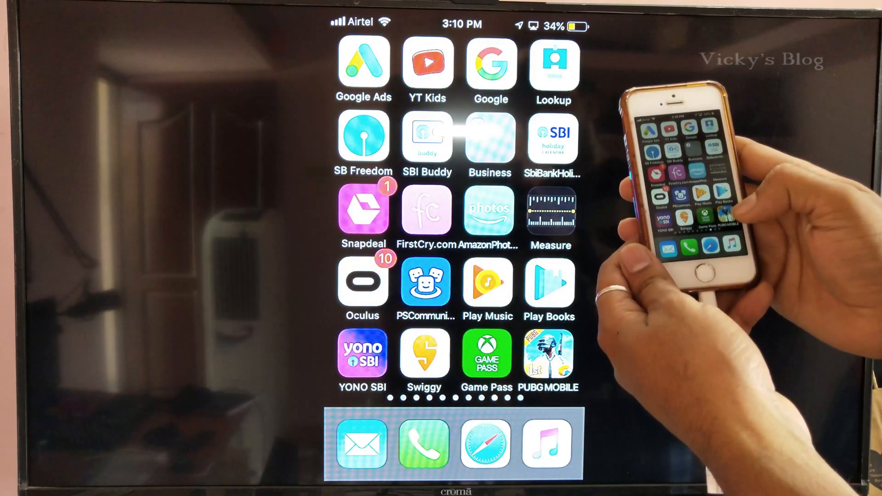
{"action": "left_click", "coordinate": [549, 354]}
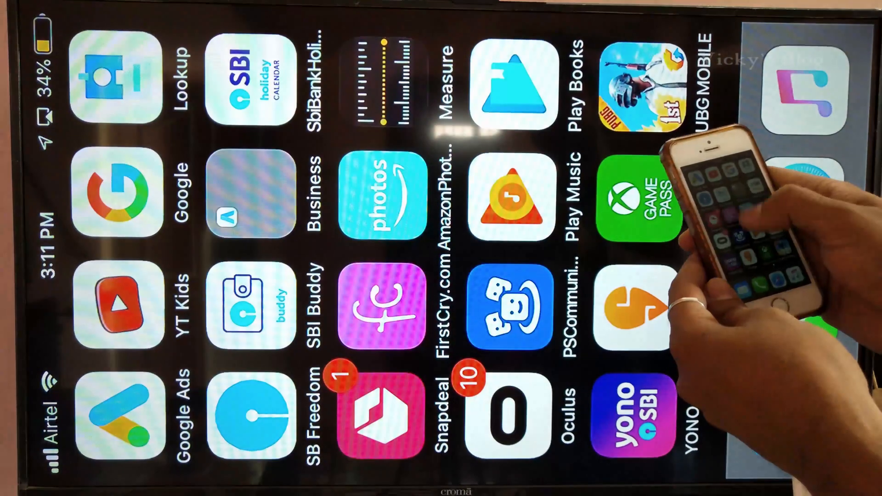
{"action": "scroll", "scroll_direction": "down", "scroll_amount": 3}
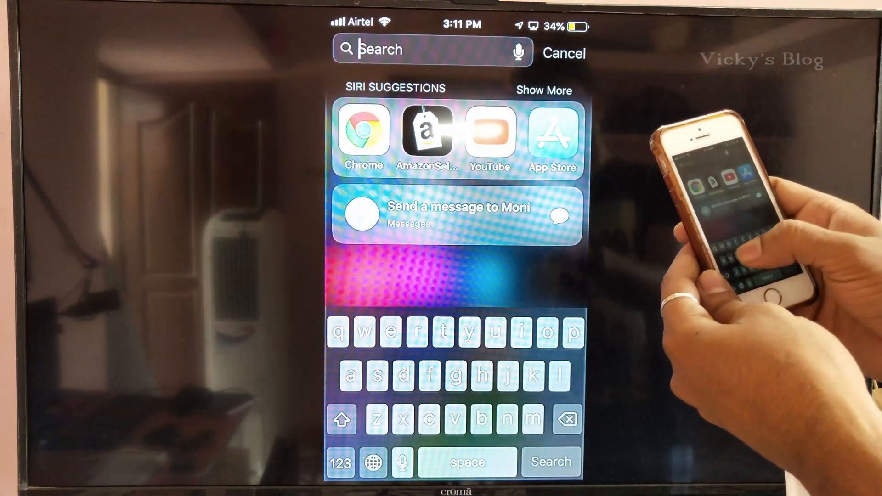
{"action": "type", "text": "setti"}
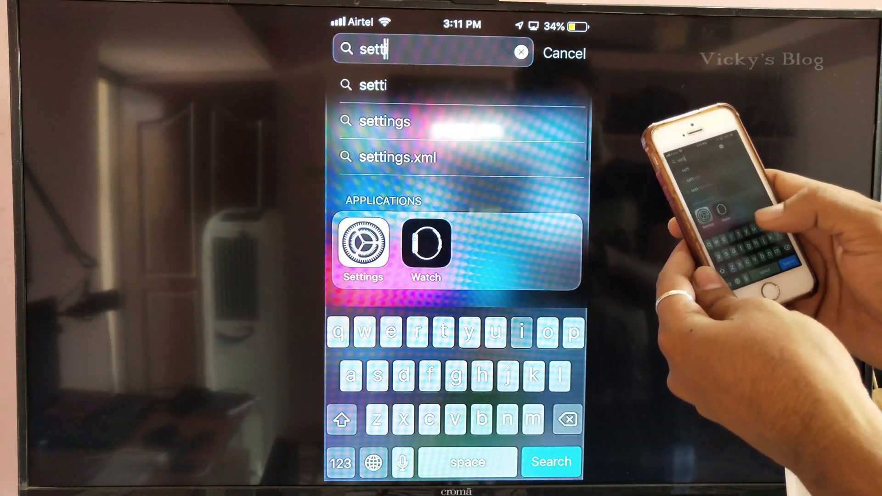
Open Settings, go to Control Centre, and reach the Customise Controls list.
{"action": "left_click", "coordinate": [361, 245]}
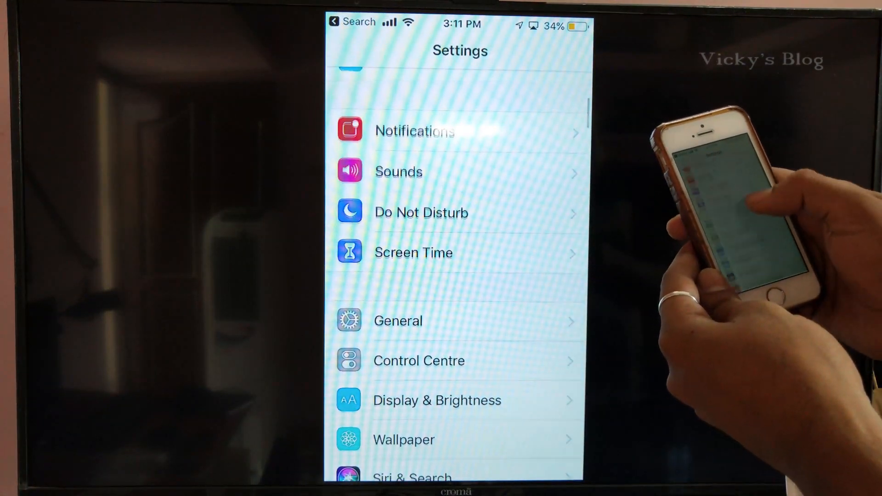
{"action": "scroll", "scroll_direction": "down", "scroll_amount": 3}
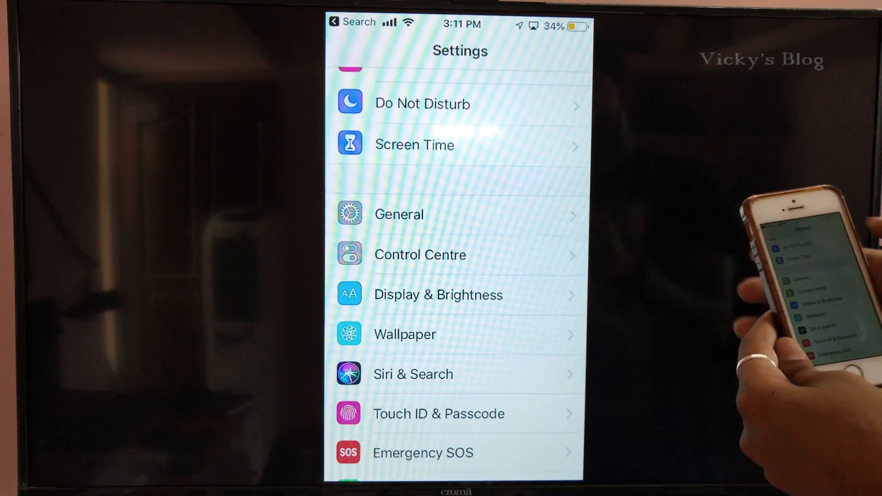
{"action": "left_click", "coordinate": [420, 254]}
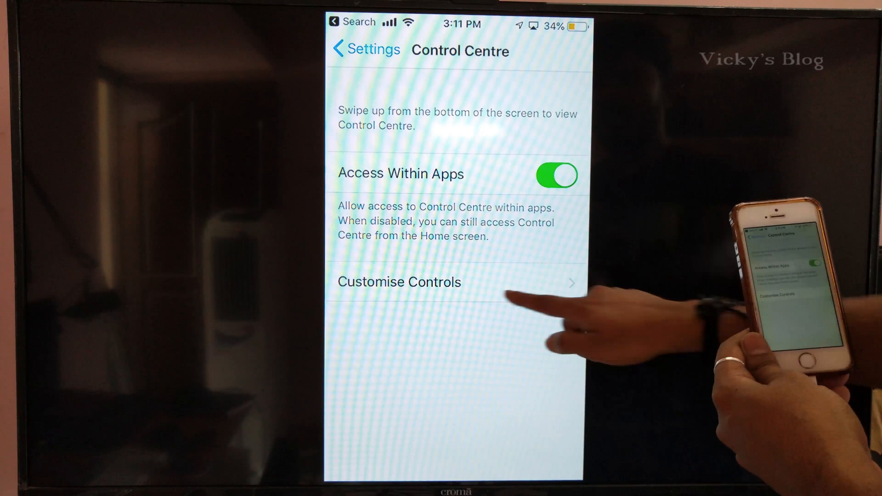
{"action": "left_click", "coordinate": [398, 282]}
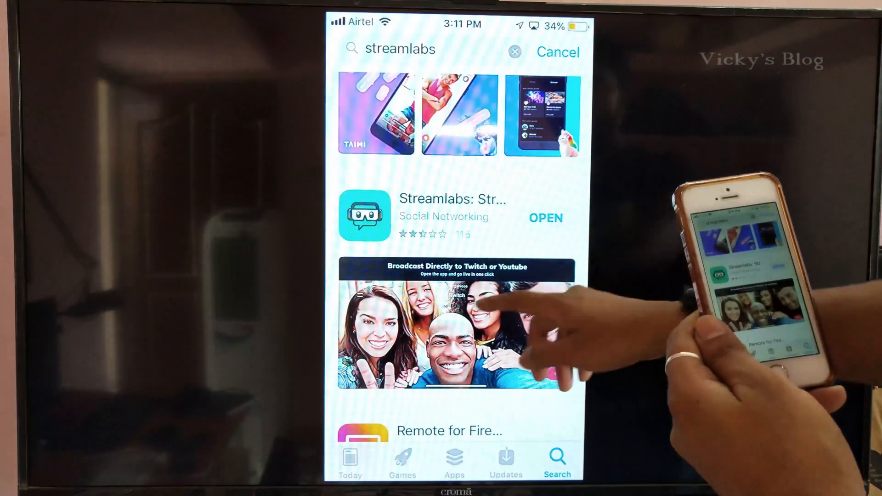
Clear the App Store search, search 'Stream', and pick the streamlabs suggestion.
{"action": "left_click", "coordinate": [545, 218]}
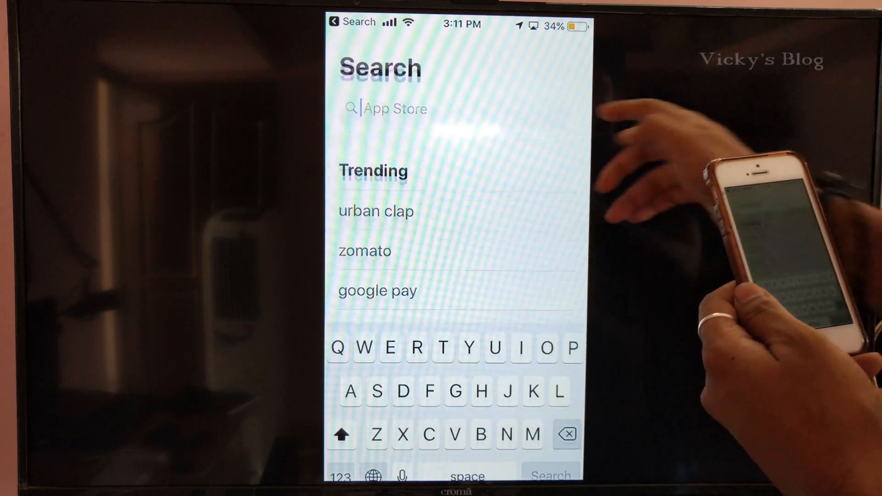
{"action": "type", "text": "St"}
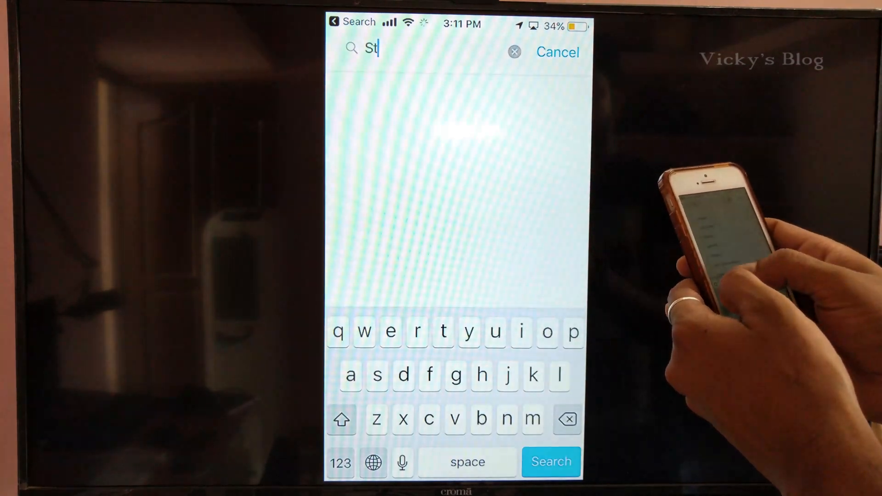
{"action": "type", "text": "ream"}
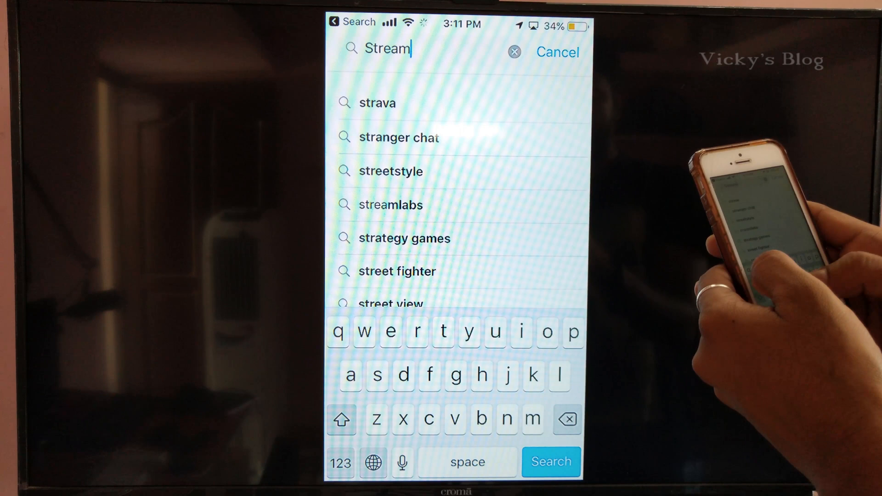
{"action": "left_click", "coordinate": [391, 204]}
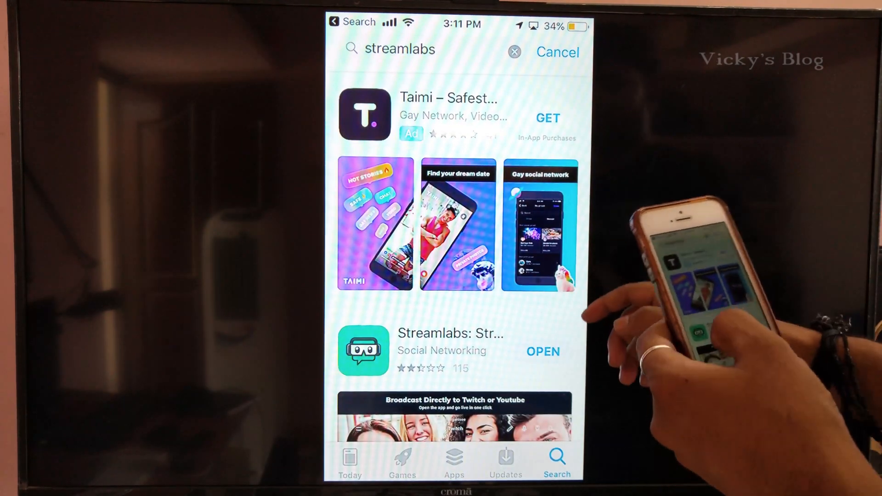
{"action": "scroll", "scroll_direction": "down", "scroll_amount": 3}
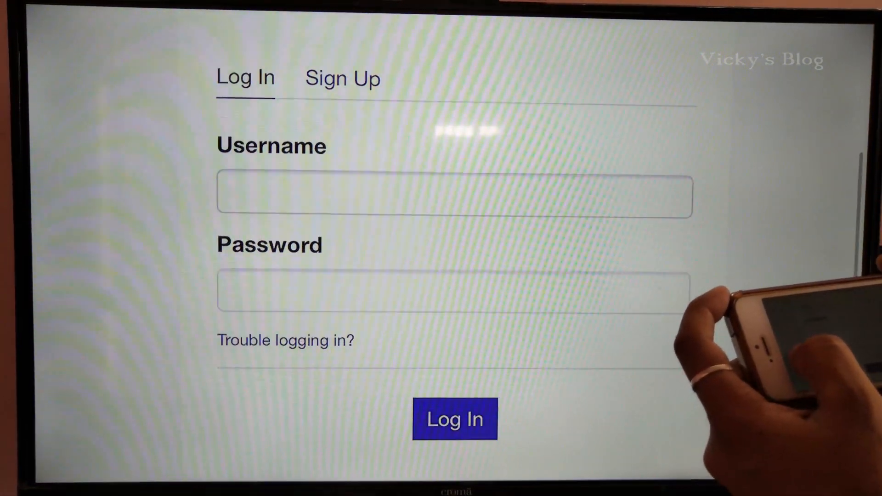
Autofill the saved Twitch username and password, then submit the login.
{"action": "left_click", "coordinate": [453, 196]}
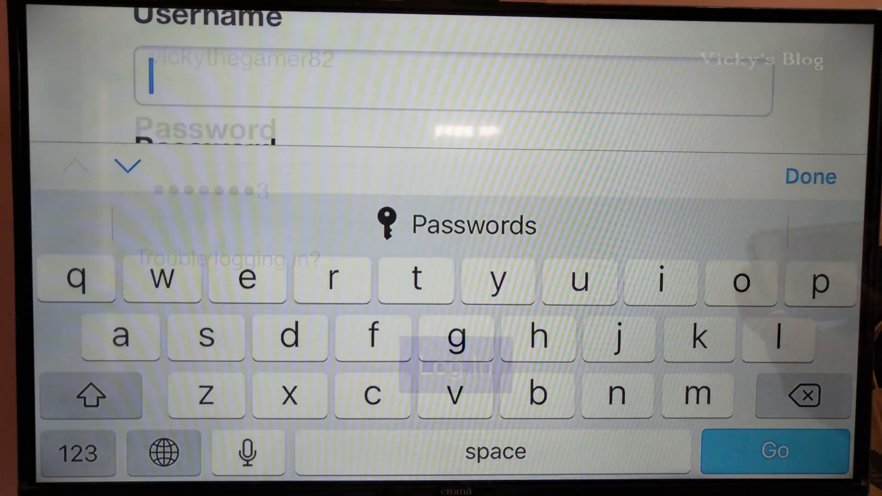
{"action": "left_click", "coordinate": [810, 176]}
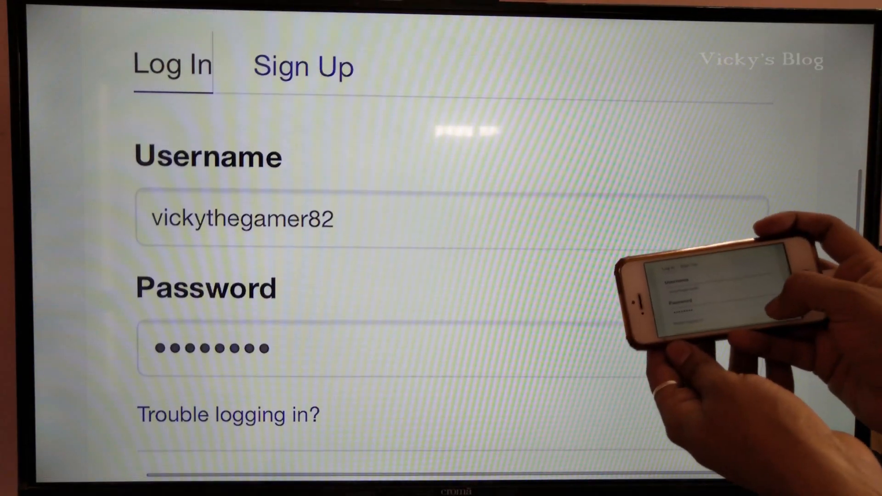
{"action": "left_click", "coordinate": [454, 380]}
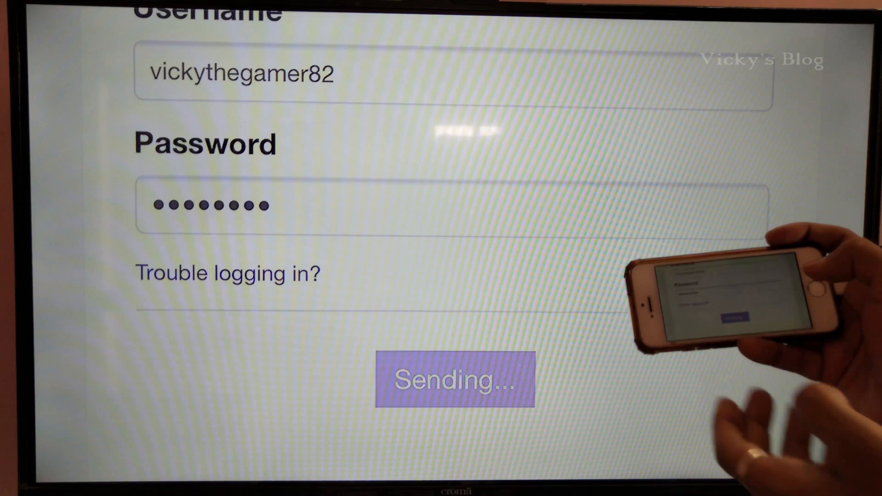
{"action": "left_click", "coordinate": [453, 378]}
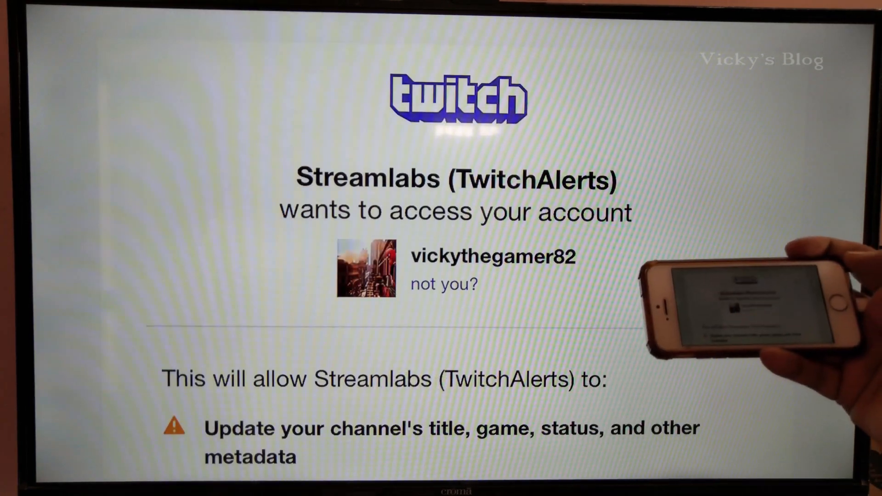
{"action": "scroll", "scroll_direction": "down", "scroll_amount": 3}
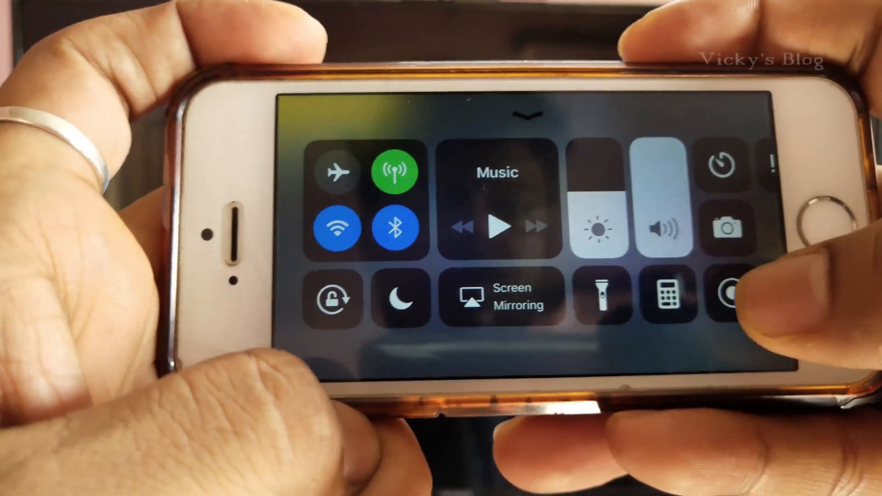
Start the Streamlabs live broadcast of the phone screen.
{"action": "left_click", "coordinate": [728, 295]}
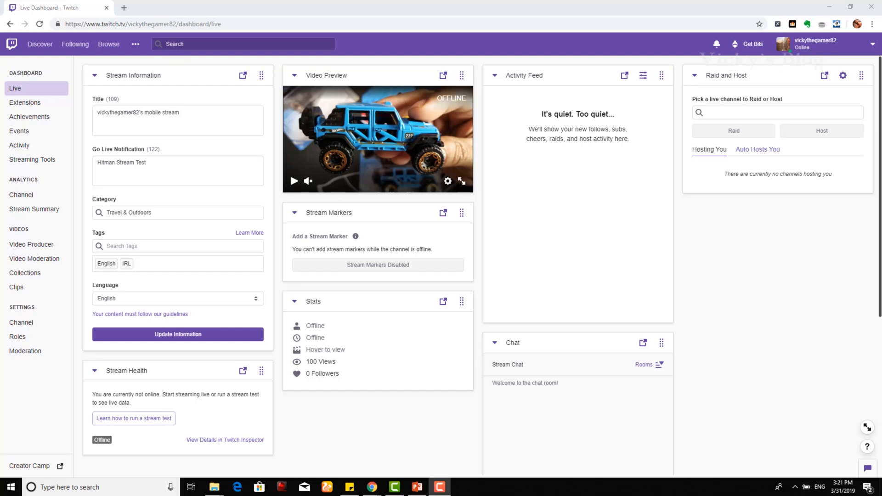
Open the Twitch channel page from the profile menu and select its URL.
{"action": "left_click", "coordinate": [811, 45]}
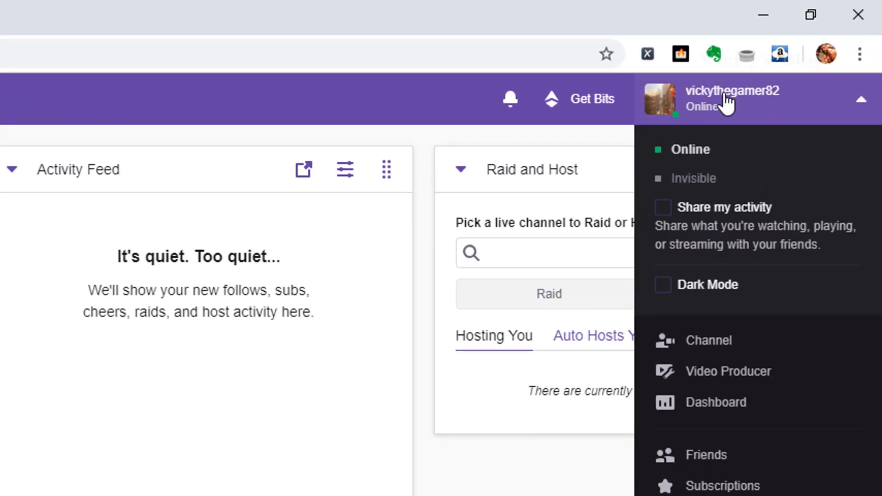
{"action": "left_click", "coordinate": [731, 99]}
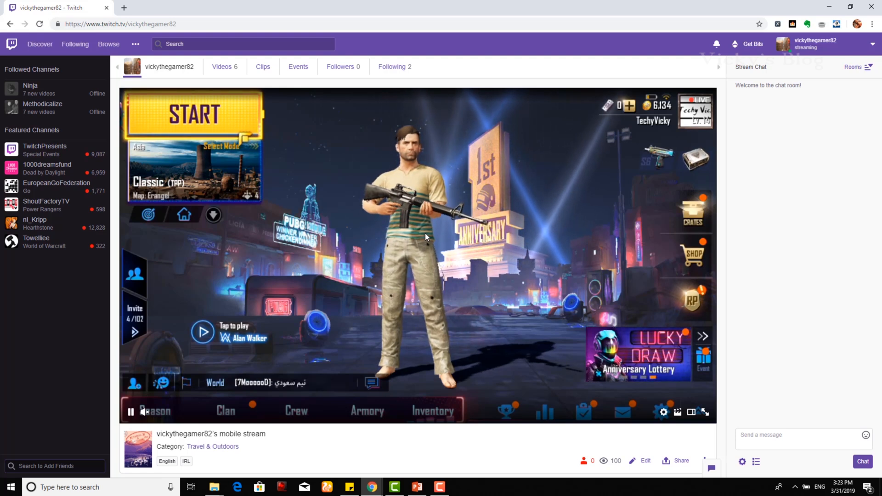
{"action": "left_click", "coordinate": [118, 23]}
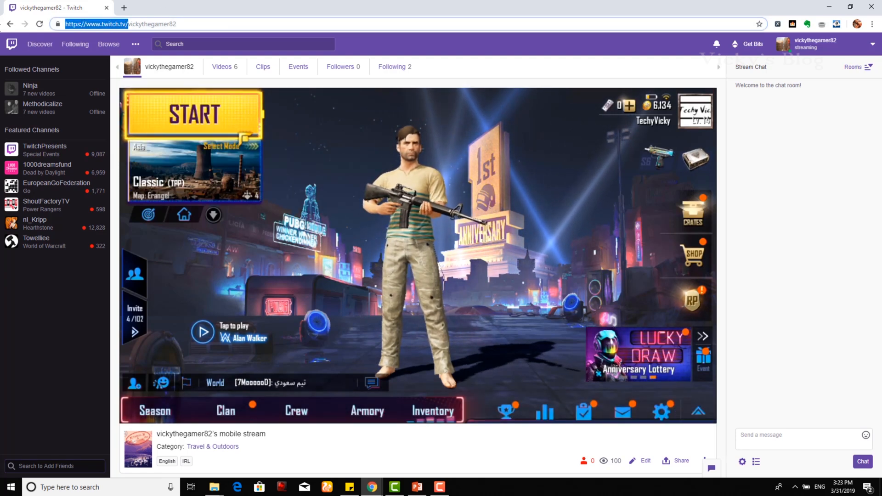